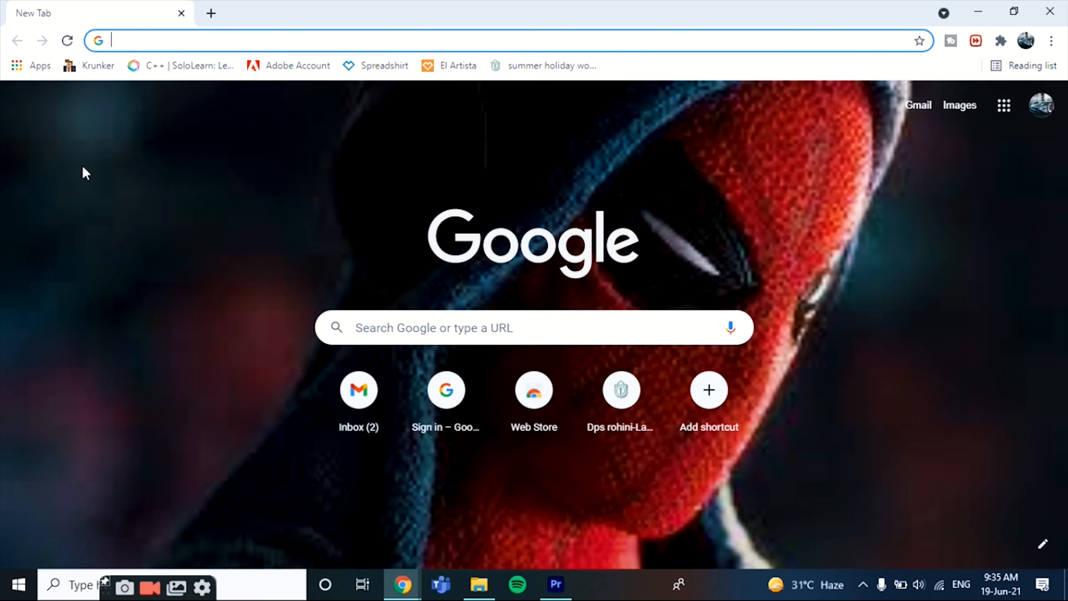
Step: Search YouTube for 'snappy art' and play the 'I let SIRI Decide what I Draw' video
type("You")
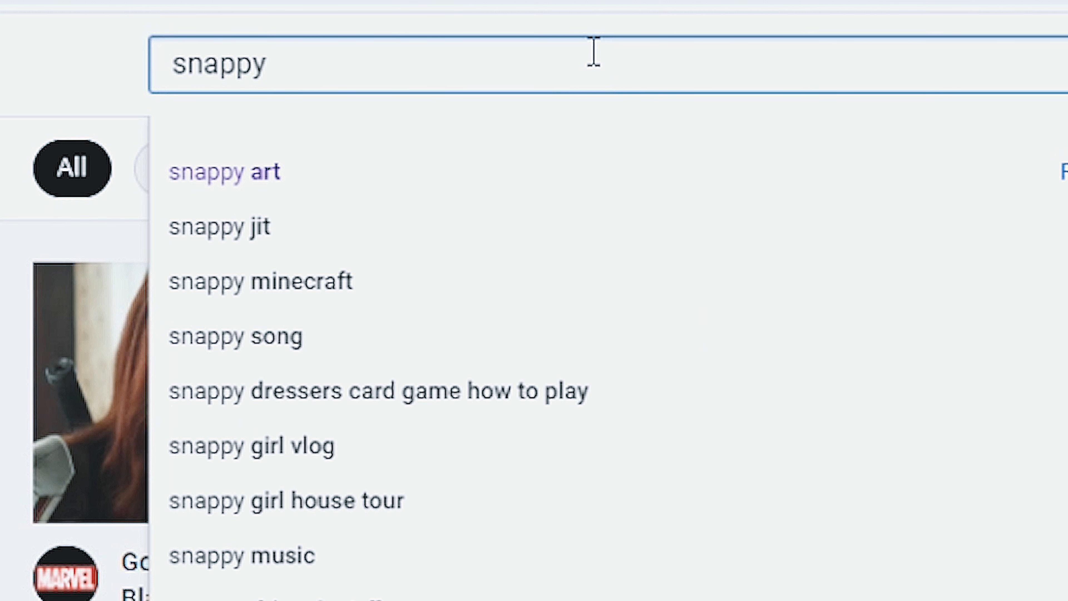
left_click(224, 171)
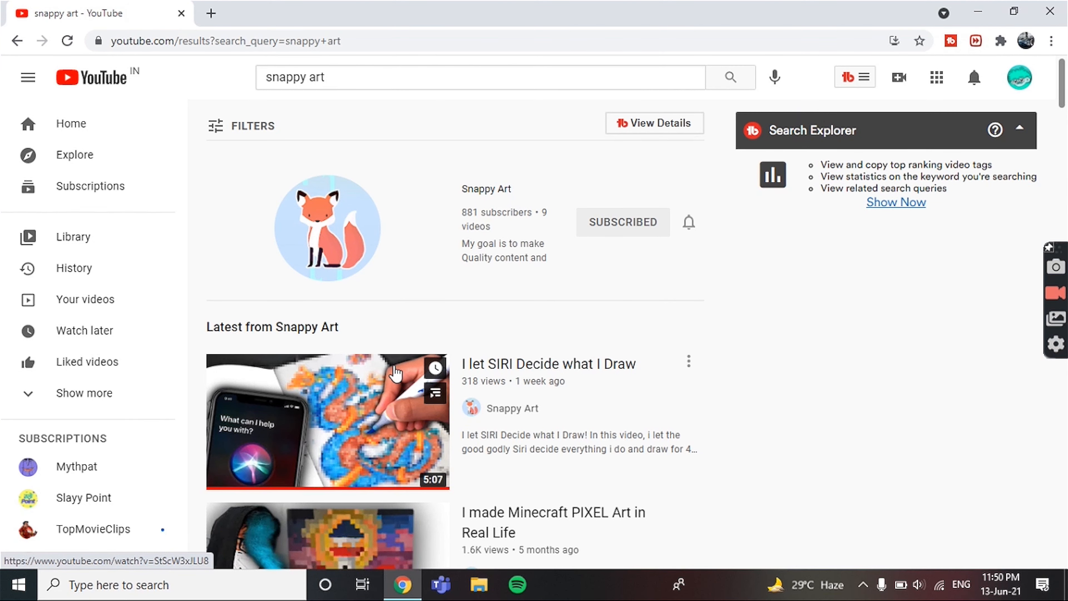
left_click(327, 421)
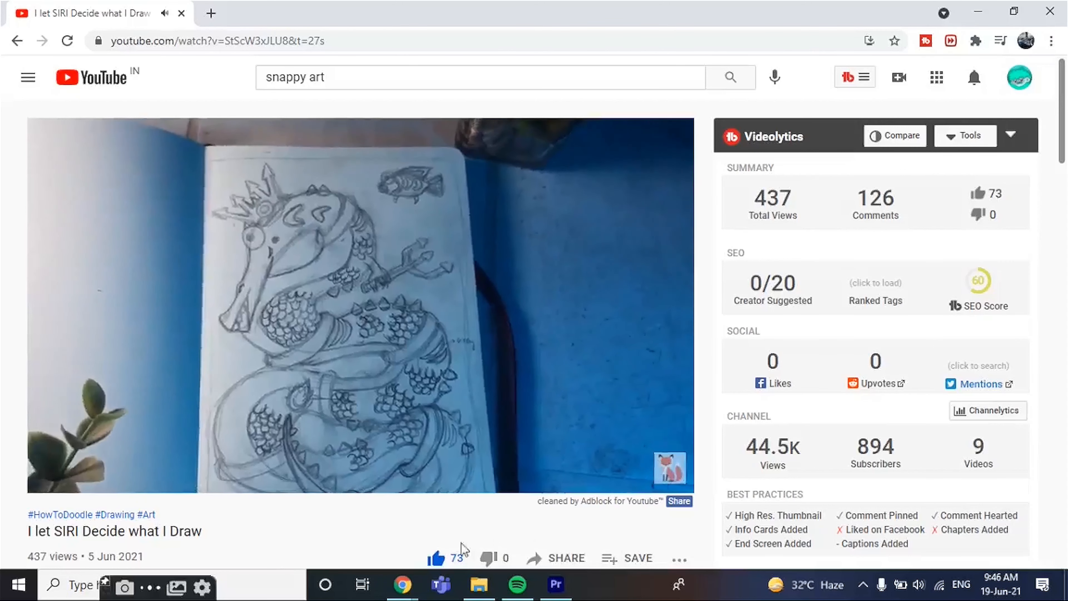